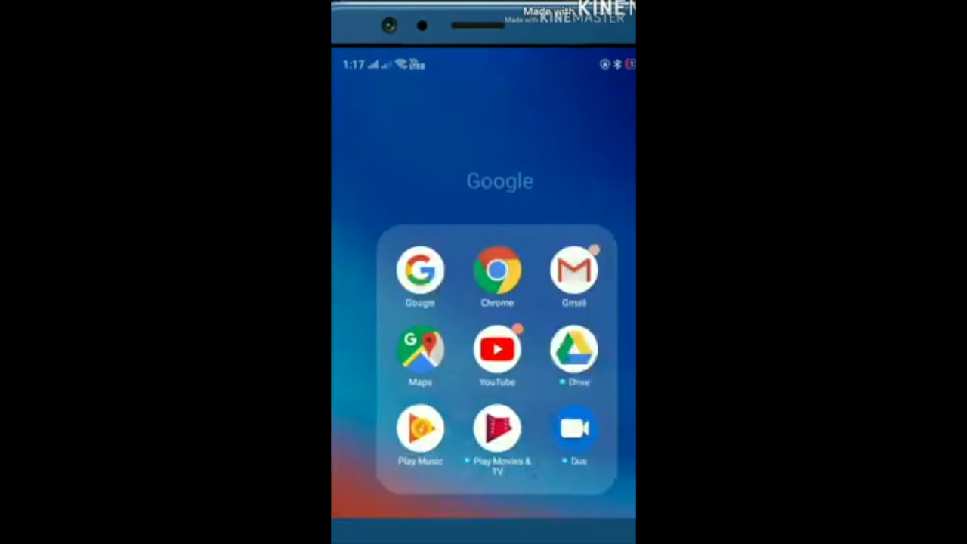
Step: Launch Chrome from the Google folder on the home screen
click(497, 269)
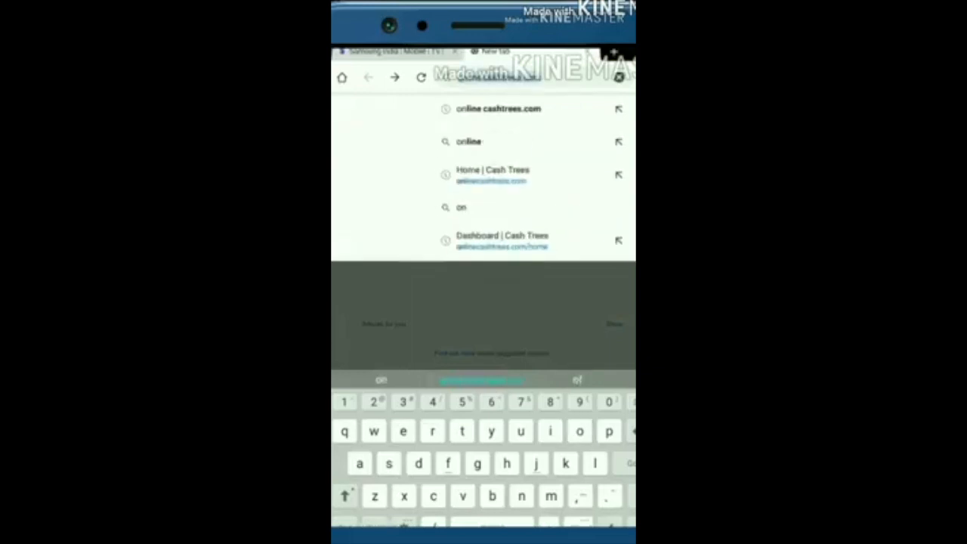
Step: Load the suggested online.cashtrees.com site from the address bar
click(499, 174)
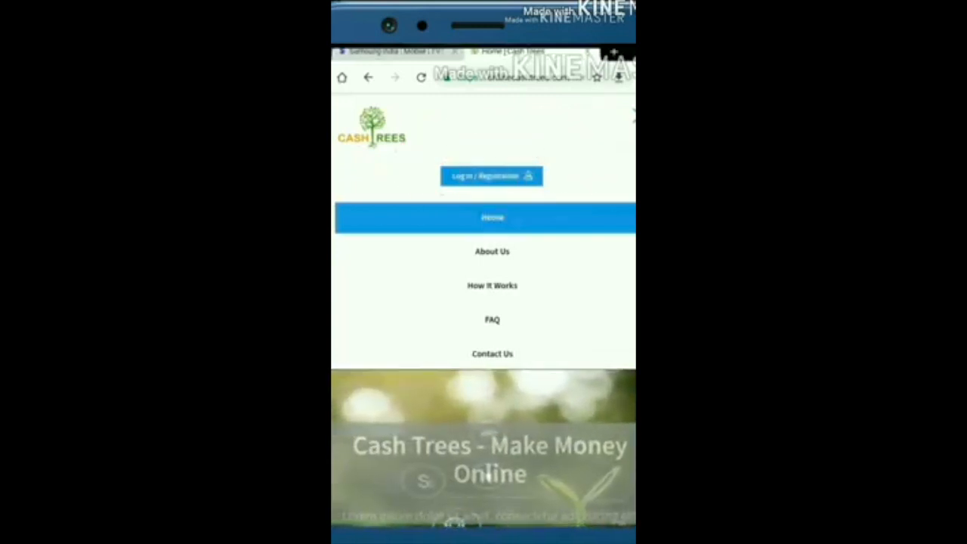
Step: Share a Cash Trees task to Facebook with News Feed as destination
click(491, 175)
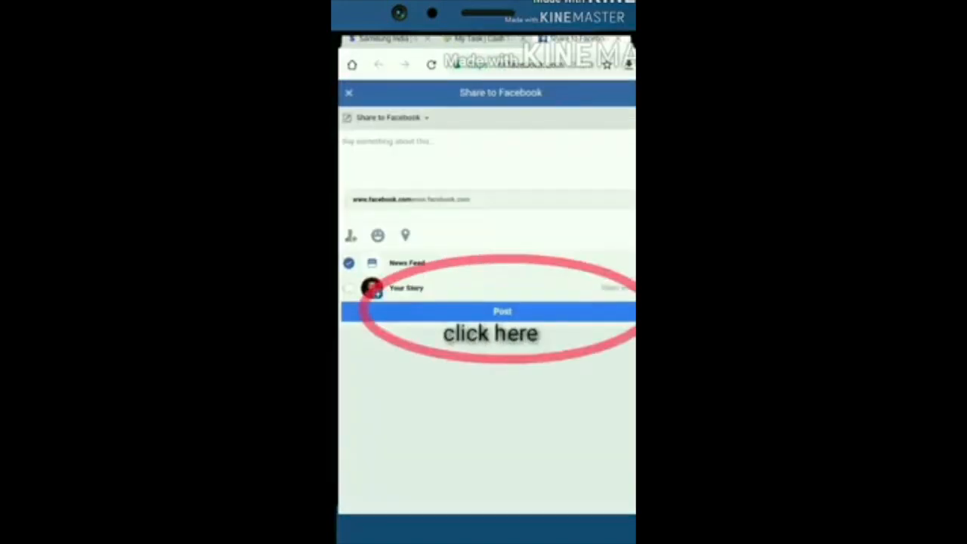
Step: Post the shared task to the Facebook News Feed
click(501, 311)
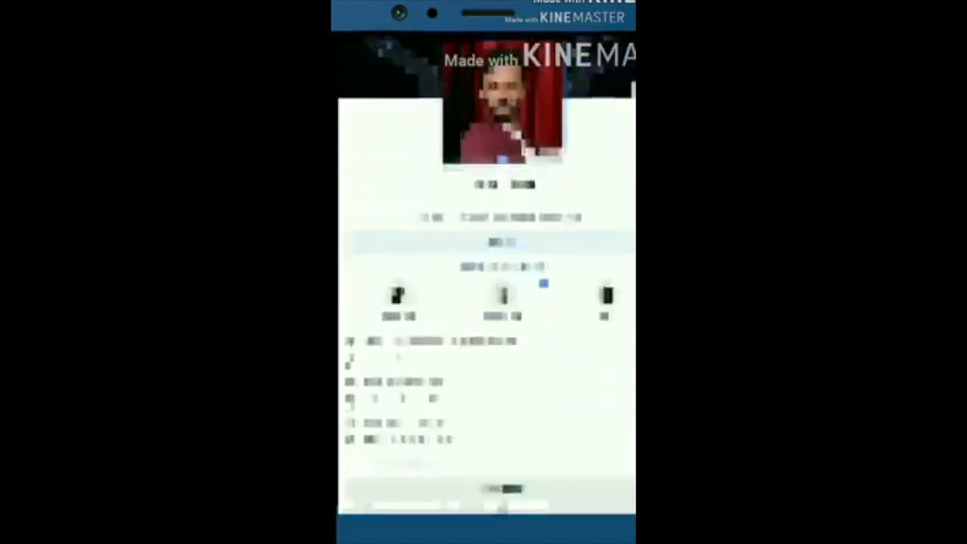
Step: Submit the pasted post URL in My Panel and show the side menu after the saved confirmation
scroll(down, 3)
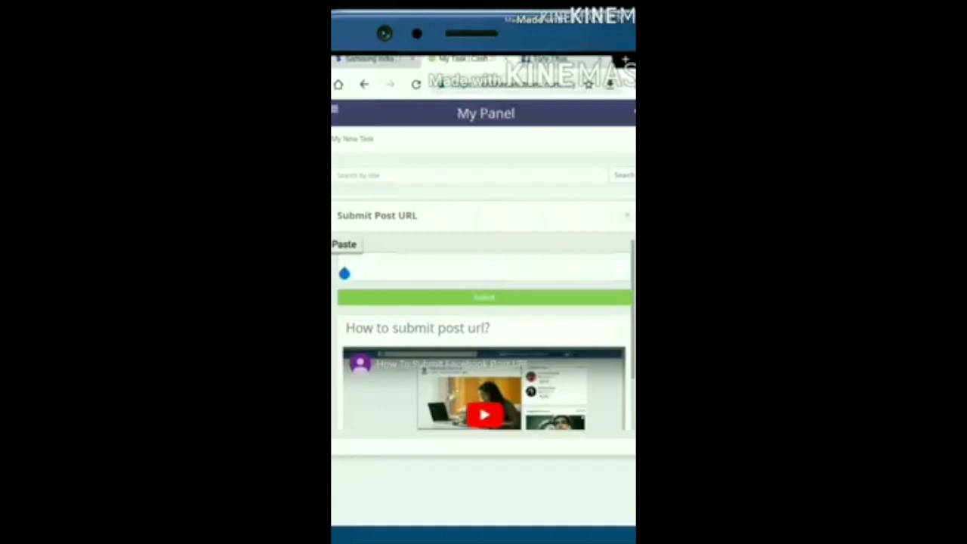
click(483, 297)
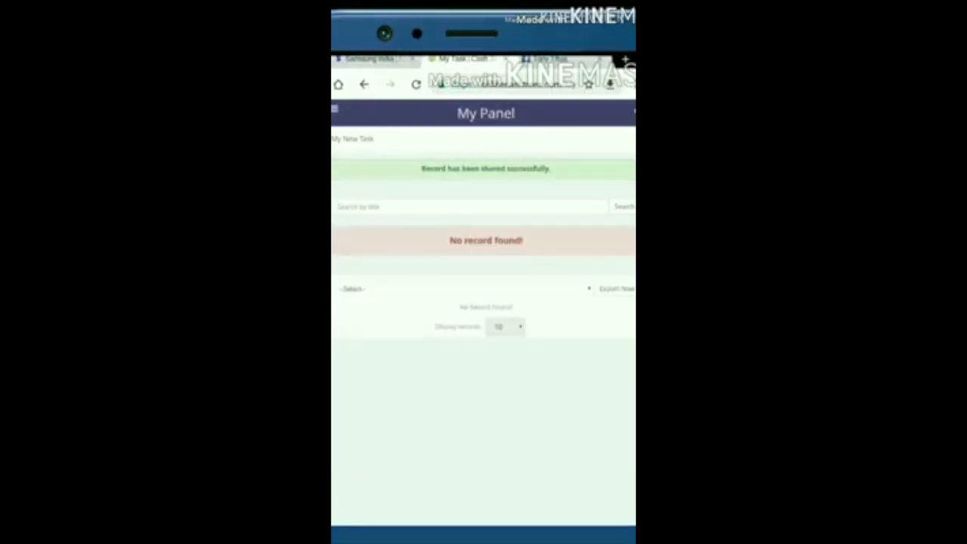
click(334, 109)
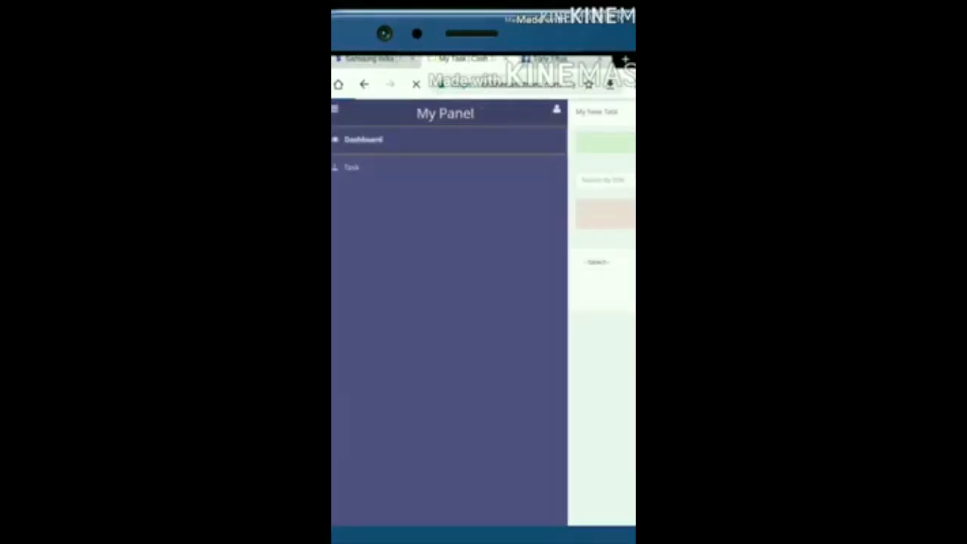